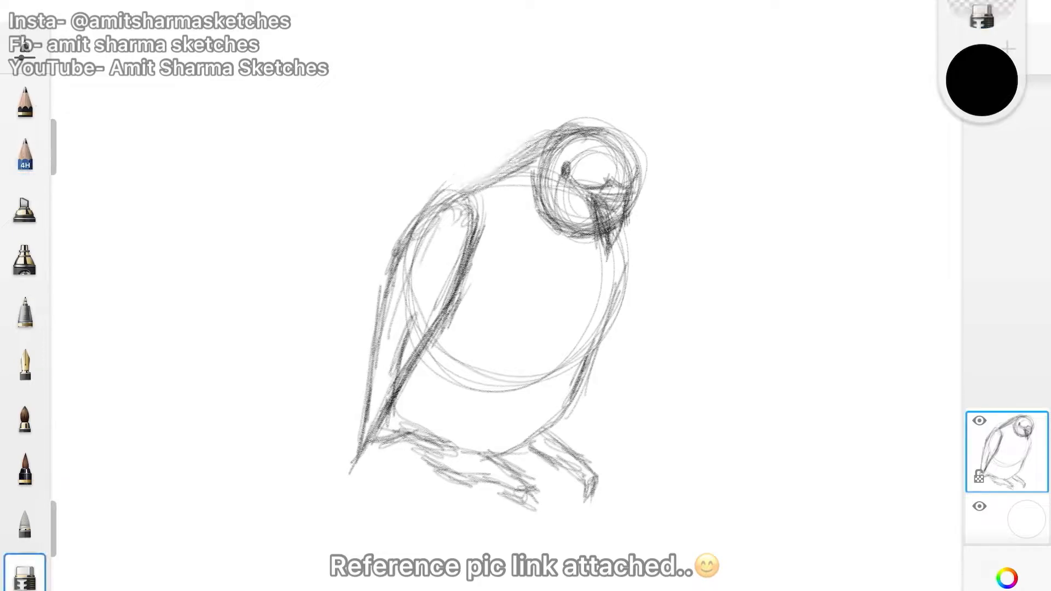
- Erase stray head lines, then use the 4H Pencil to darken the beak and draw the branch
{"action": "left_click", "coordinate": [24, 154]}
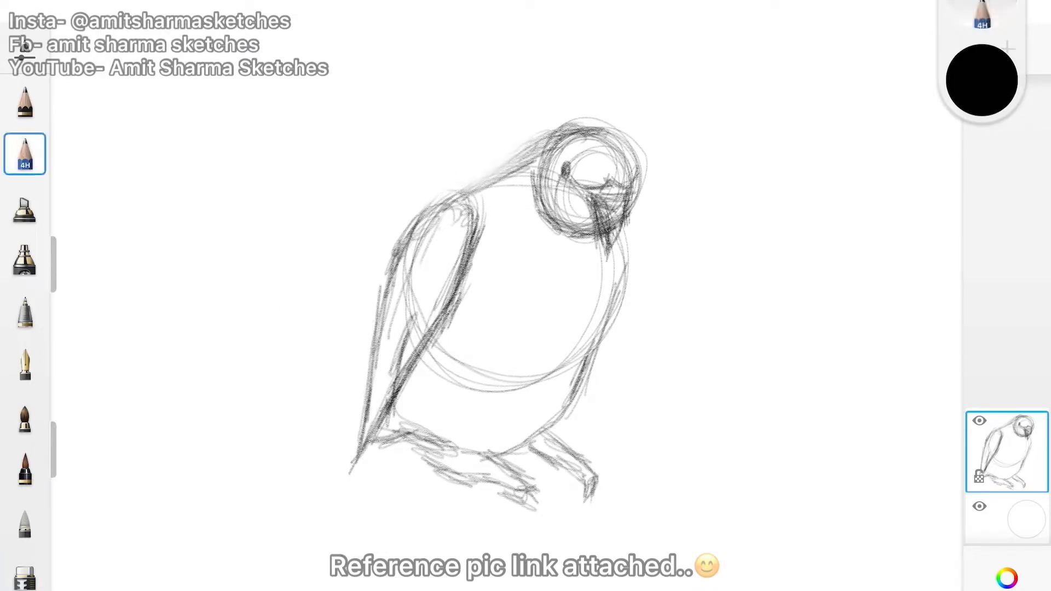
{"action": "left_click", "coordinate": [23, 579]}
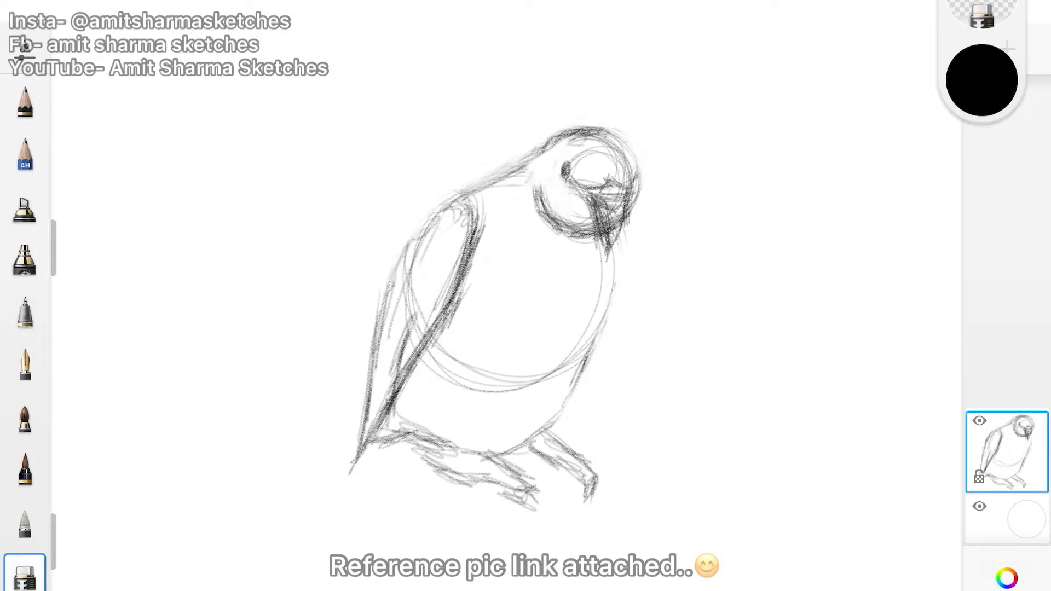
{"action": "left_click", "coordinate": [25, 155]}
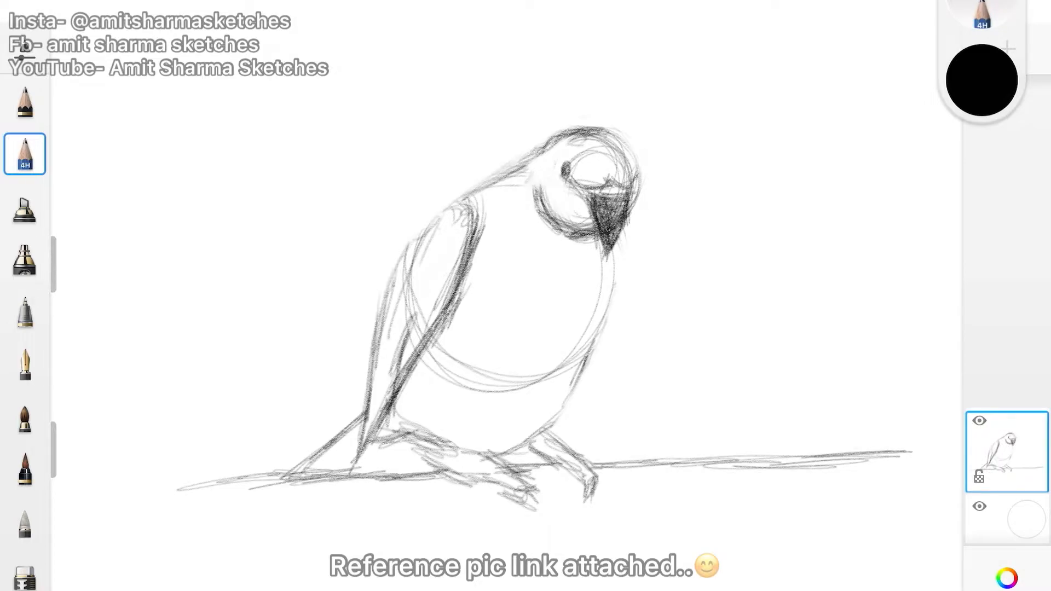
- Erase the stray lines around the parrot's head, then return to the 4H Pencil
{"action": "left_click", "coordinate": [21, 580]}
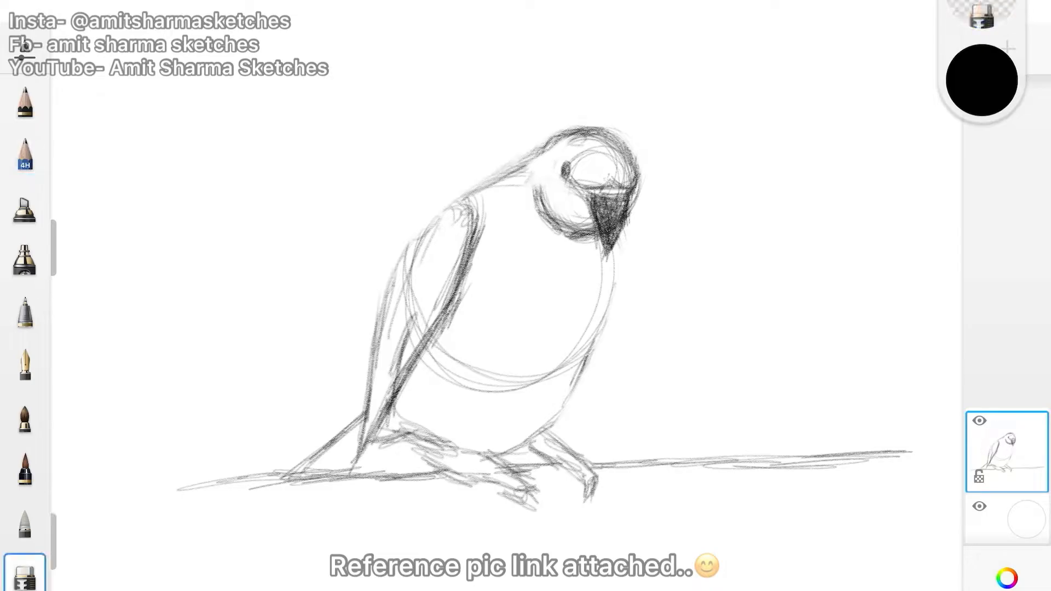
{"action": "left_click", "coordinate": [24, 155]}
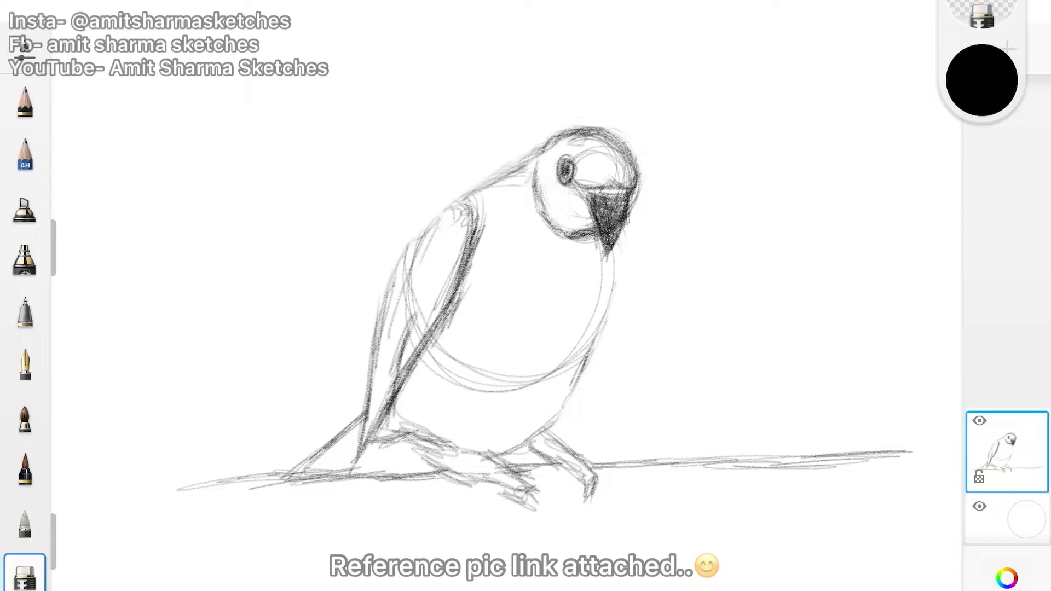
{"action": "left_click", "coordinate": [22, 155]}
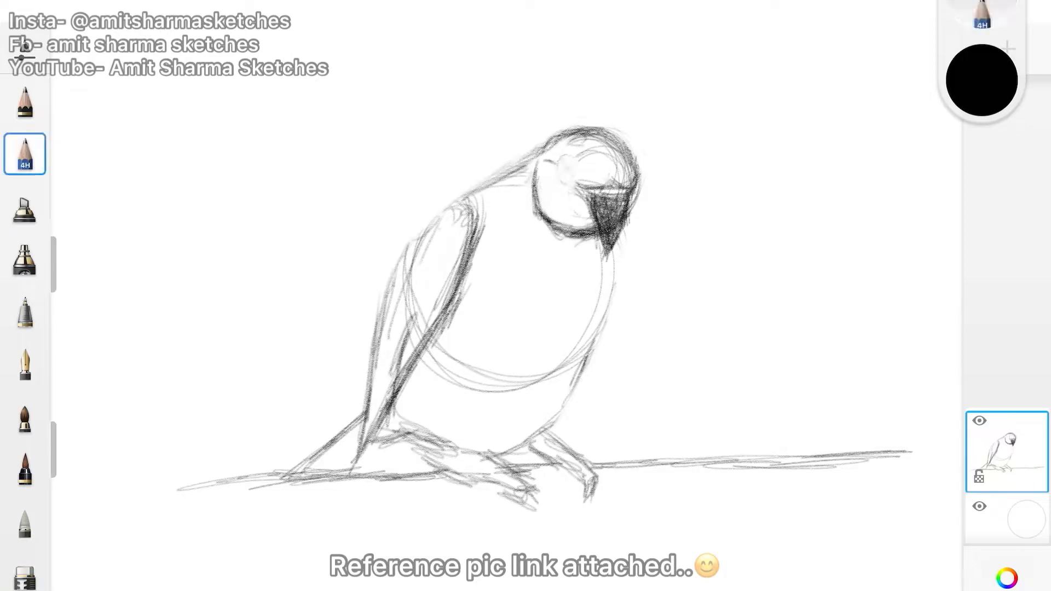
- Outline the parrot's eye, shade the wing grey, and bring up pencil size and opacity
{"action": "left_click_drag", "start_coordinate": [570, 161], "coordinate": [582, 168]}
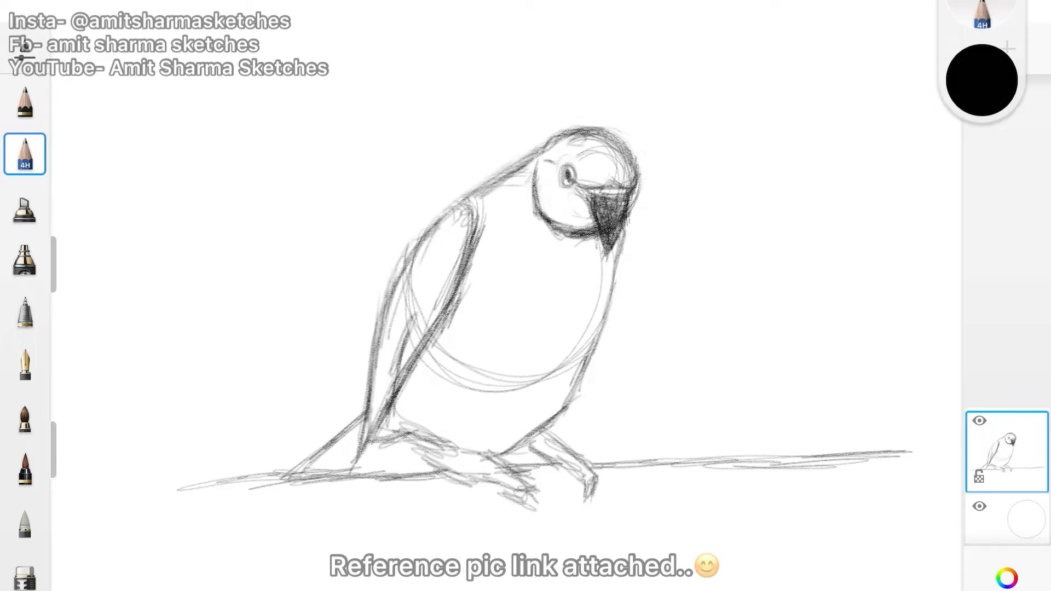
{"action": "left_click", "coordinate": [26, 152]}
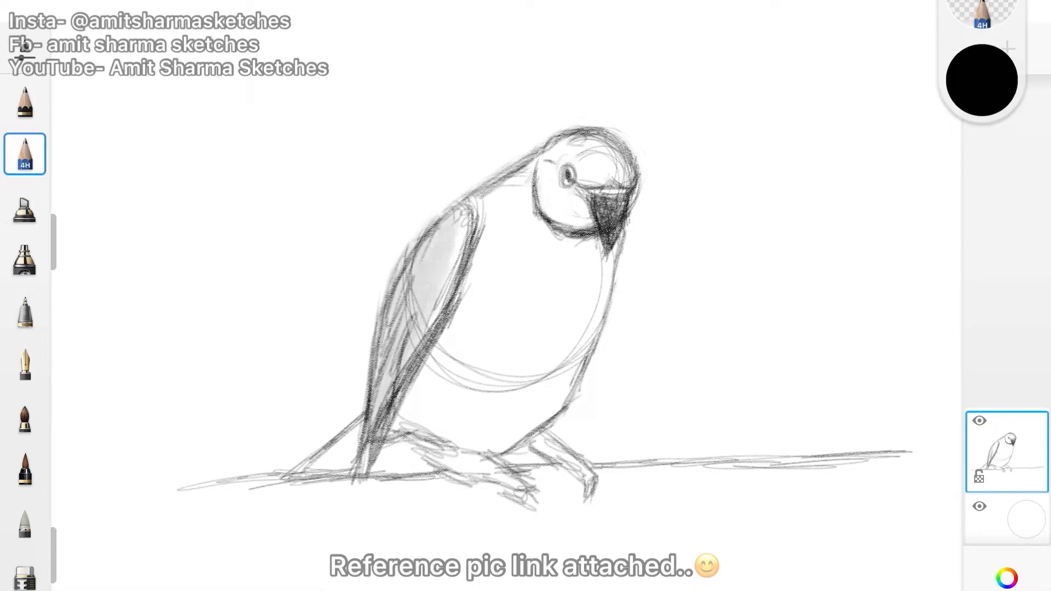
{"action": "left_click", "coordinate": [26, 154]}
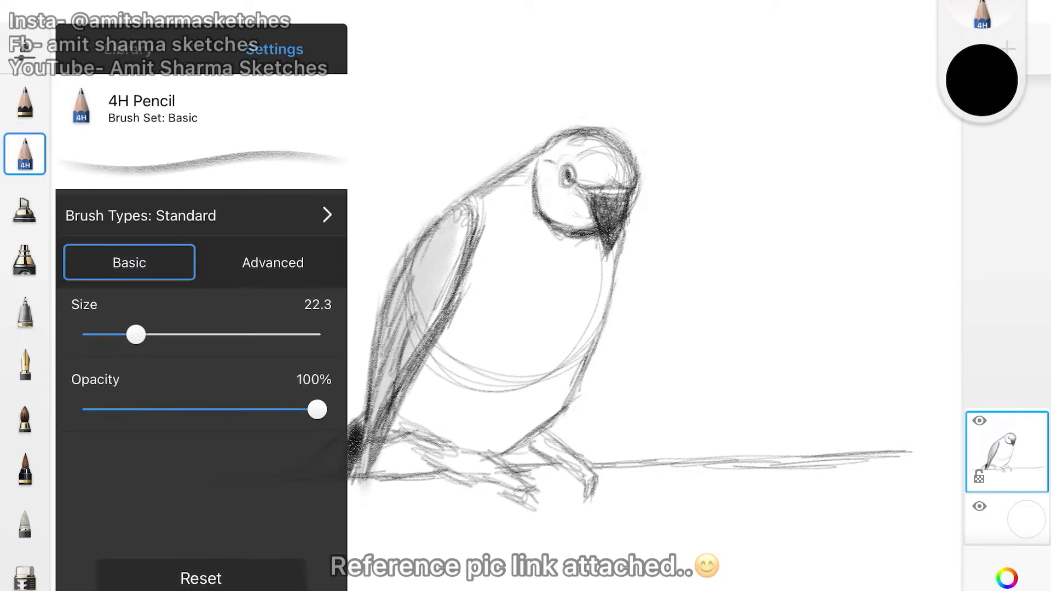
- Shade the body soft grey, blacken the tail, and darken the beak and neck ring
{"action": "left_click", "coordinate": [24, 152]}
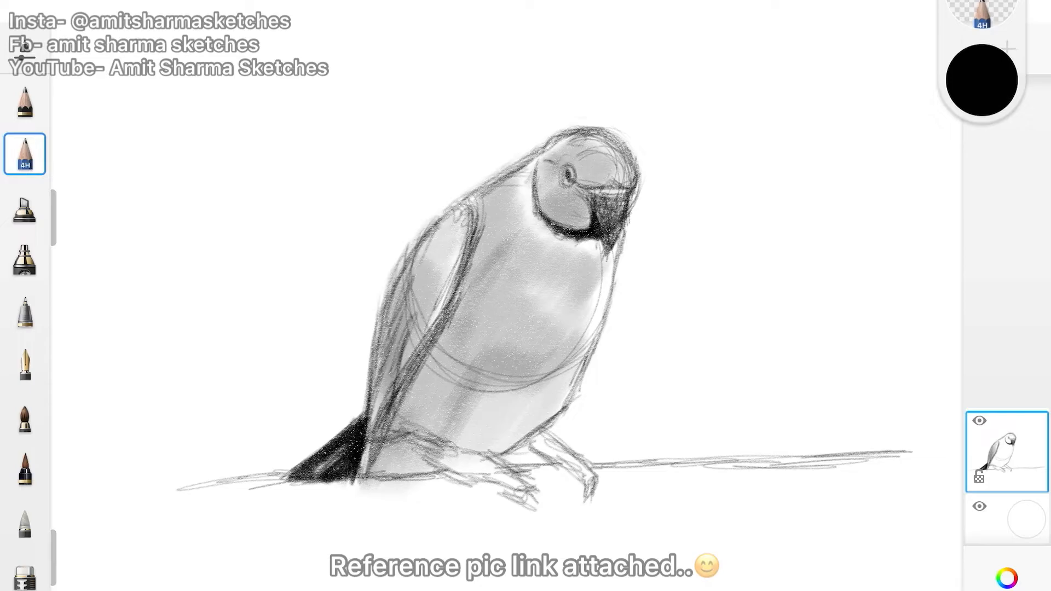
{"action": "left_click", "coordinate": [24, 155]}
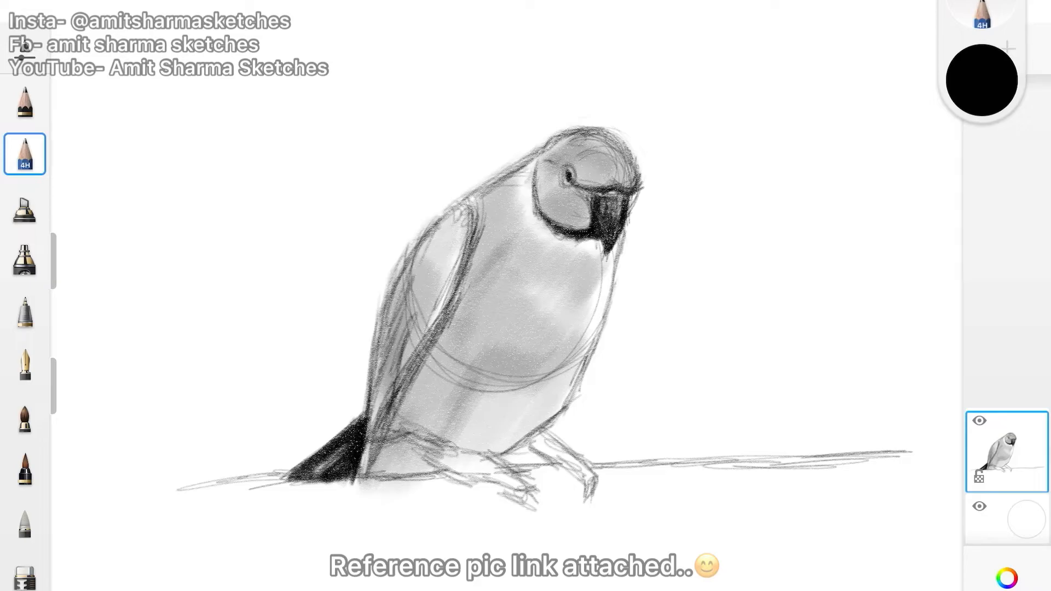
- Darken the toes, refine the feet into dark gripping claws, and firm up the wing edge
{"action": "left_click_drag", "start_coordinate": [375, 456], "coordinate": [435, 469]}
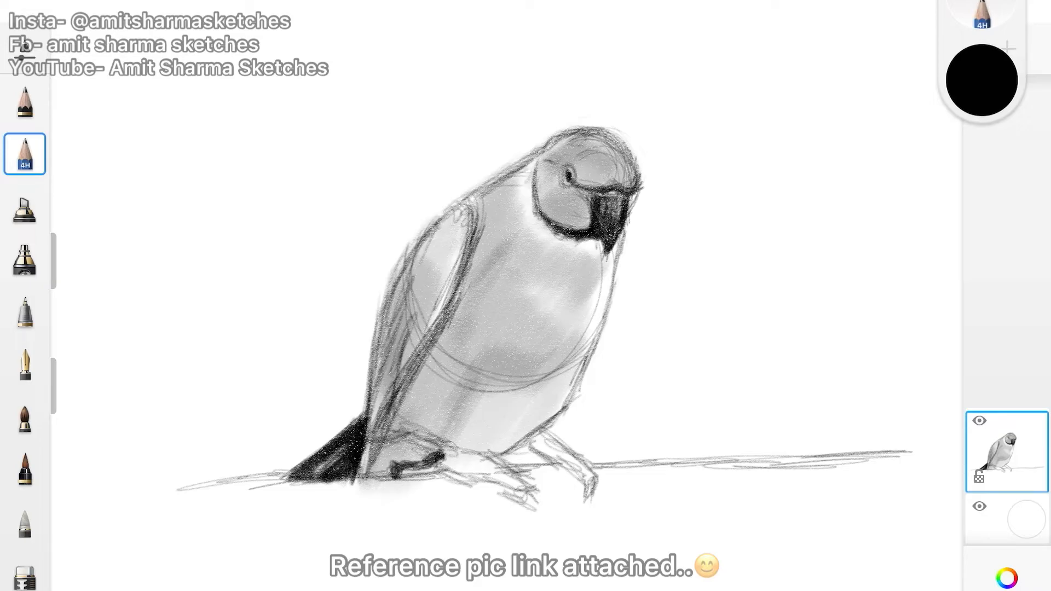
{"action": "left_click", "coordinate": [23, 580]}
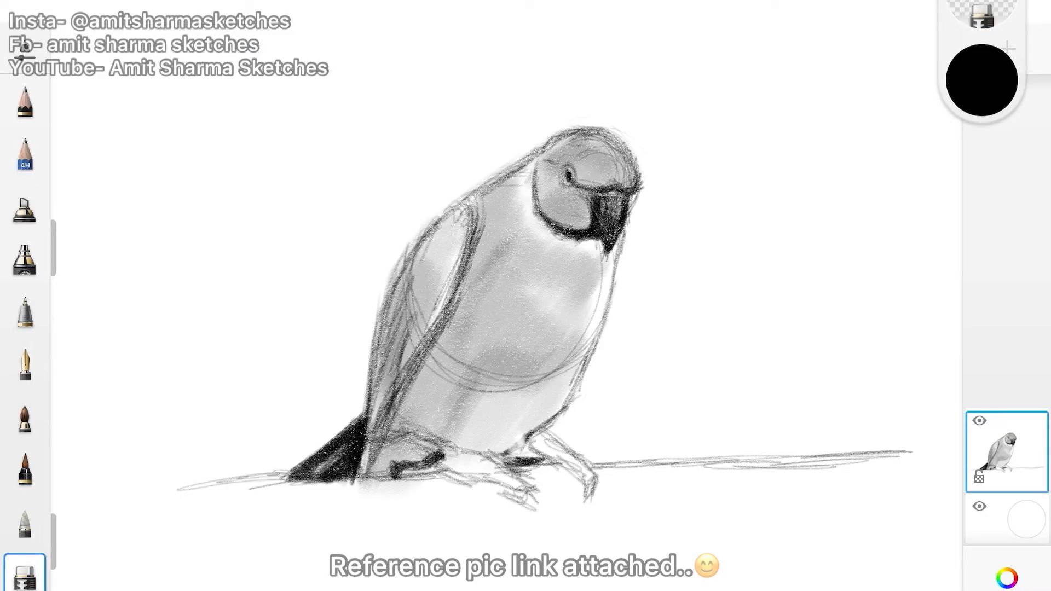
{"action": "left_click", "coordinate": [24, 154]}
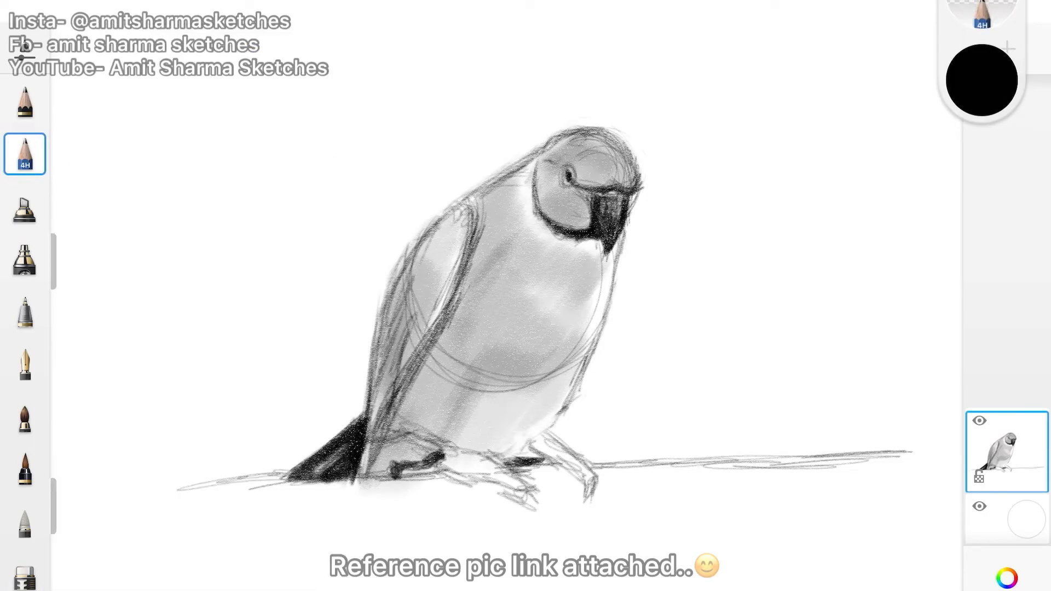
{"action": "left_click", "coordinate": [23, 578]}
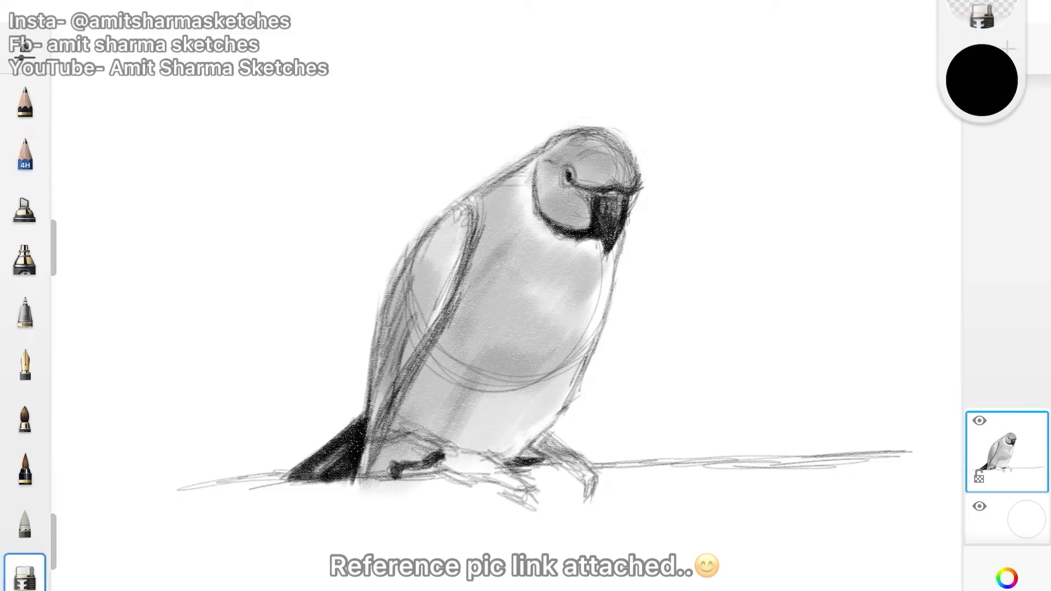
{"action": "left_click", "coordinate": [24, 156]}
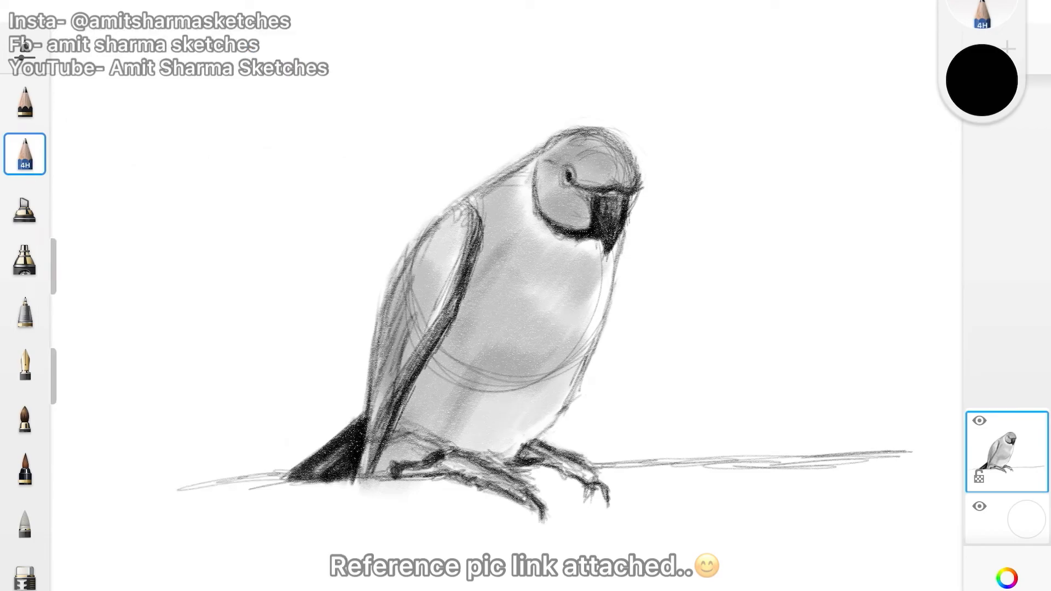
- Erase construction lines on the parrot's body and add soft shading along its back
{"action": "left_click", "coordinate": [22, 581]}
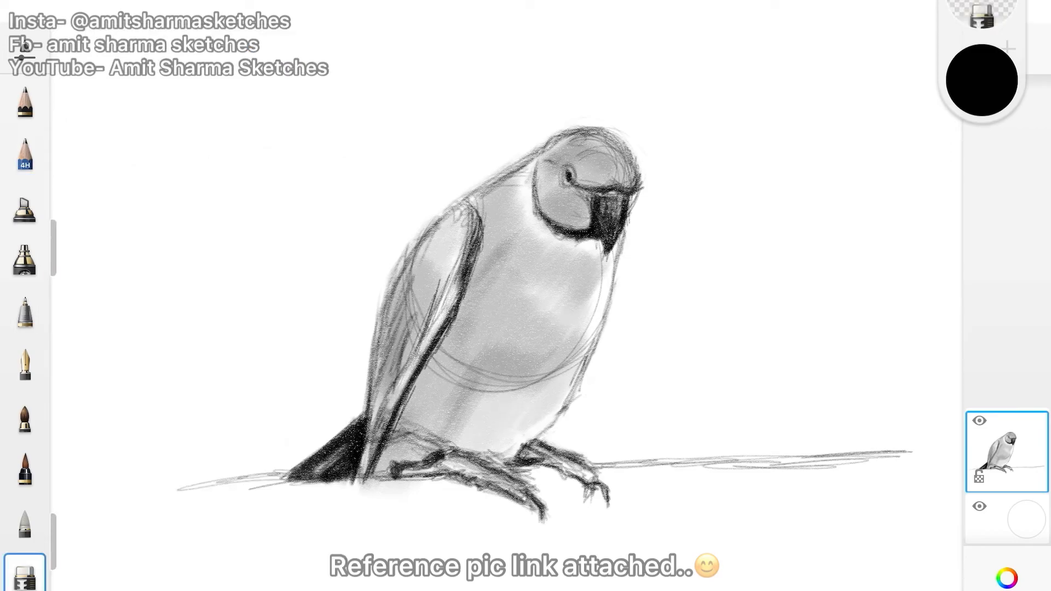
{"action": "left_click", "coordinate": [24, 155]}
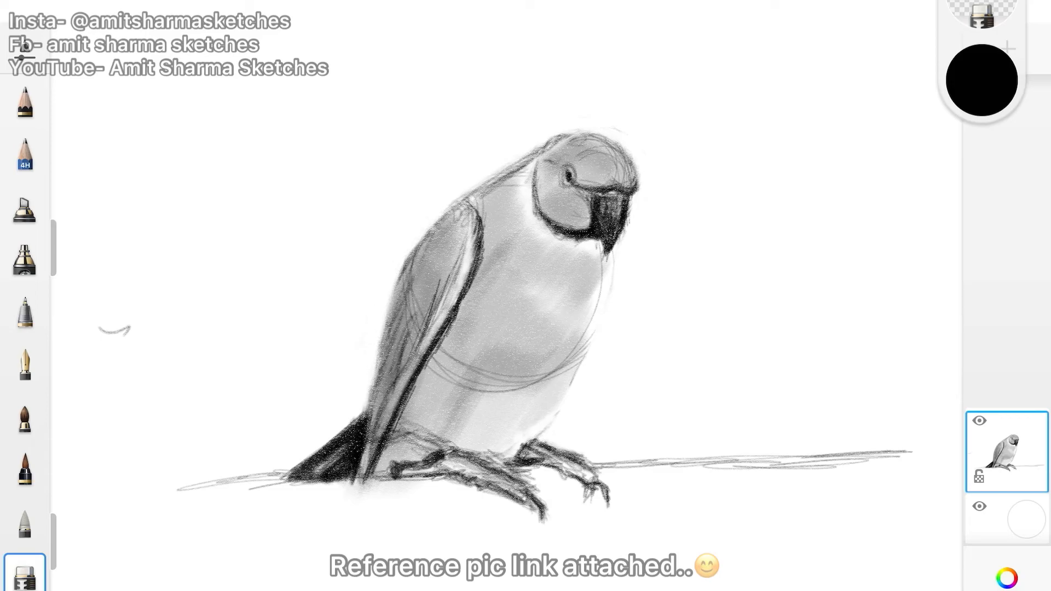
{"action": "left_click", "coordinate": [24, 154]}
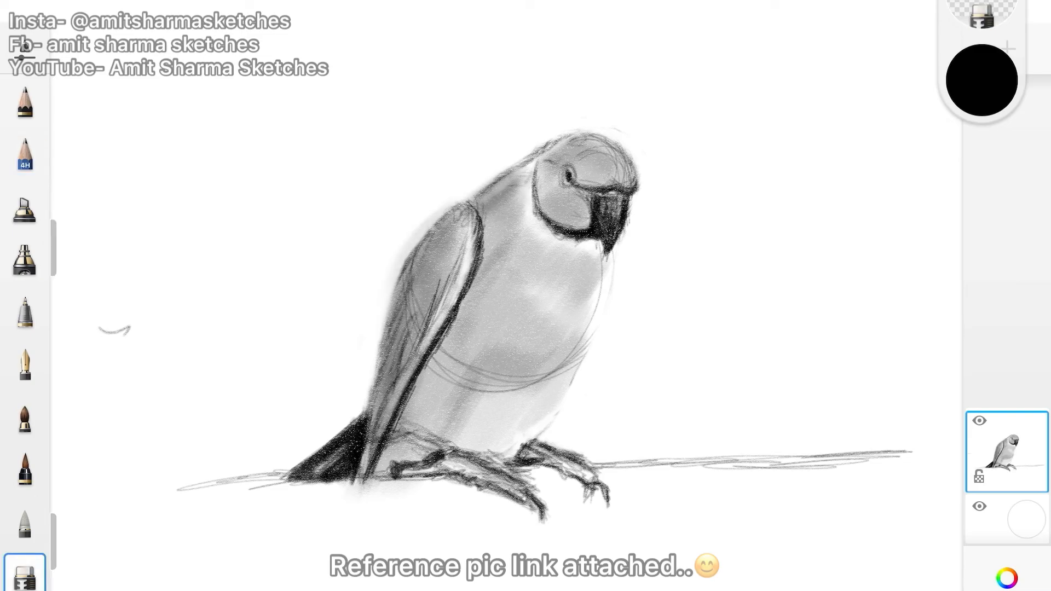
{"action": "left_click", "coordinate": [25, 154]}
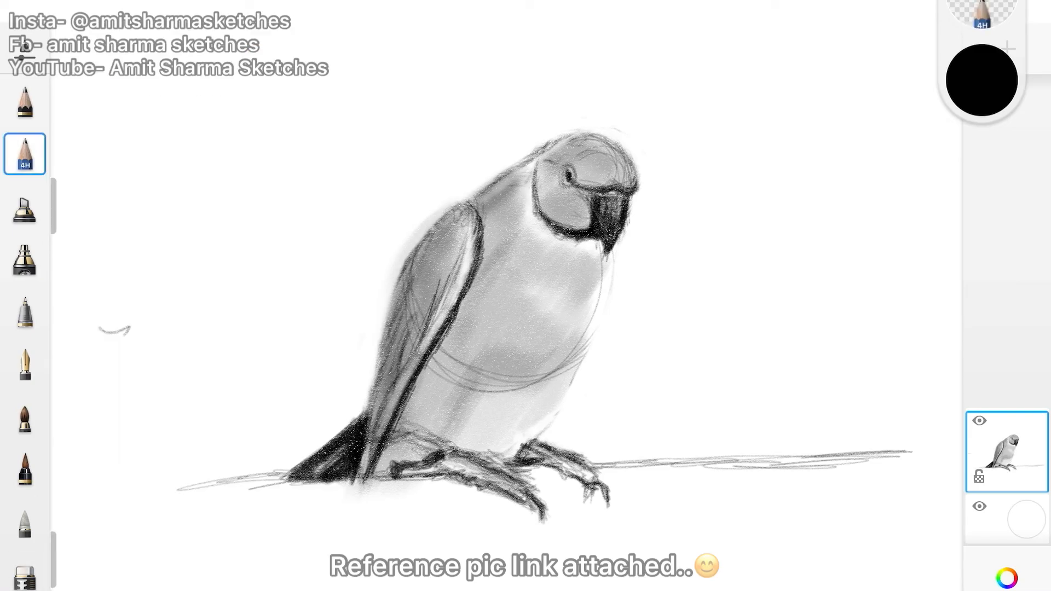